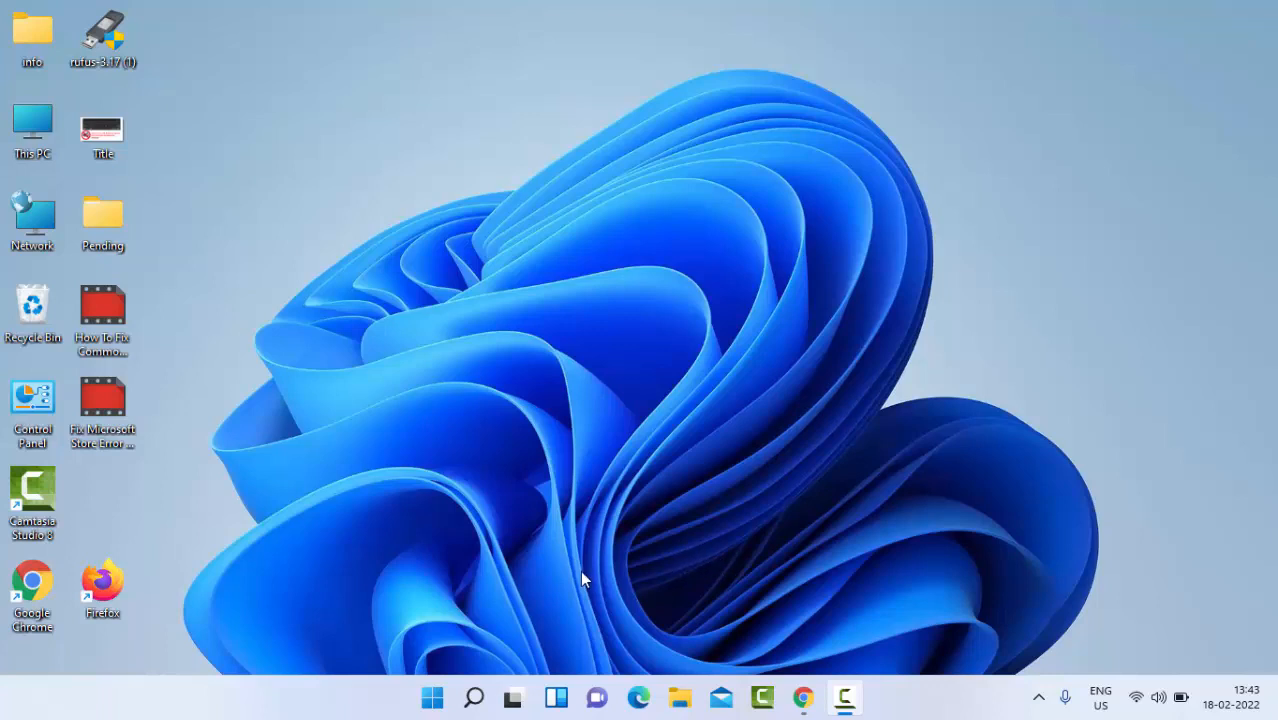
mouse_move(452, 640)
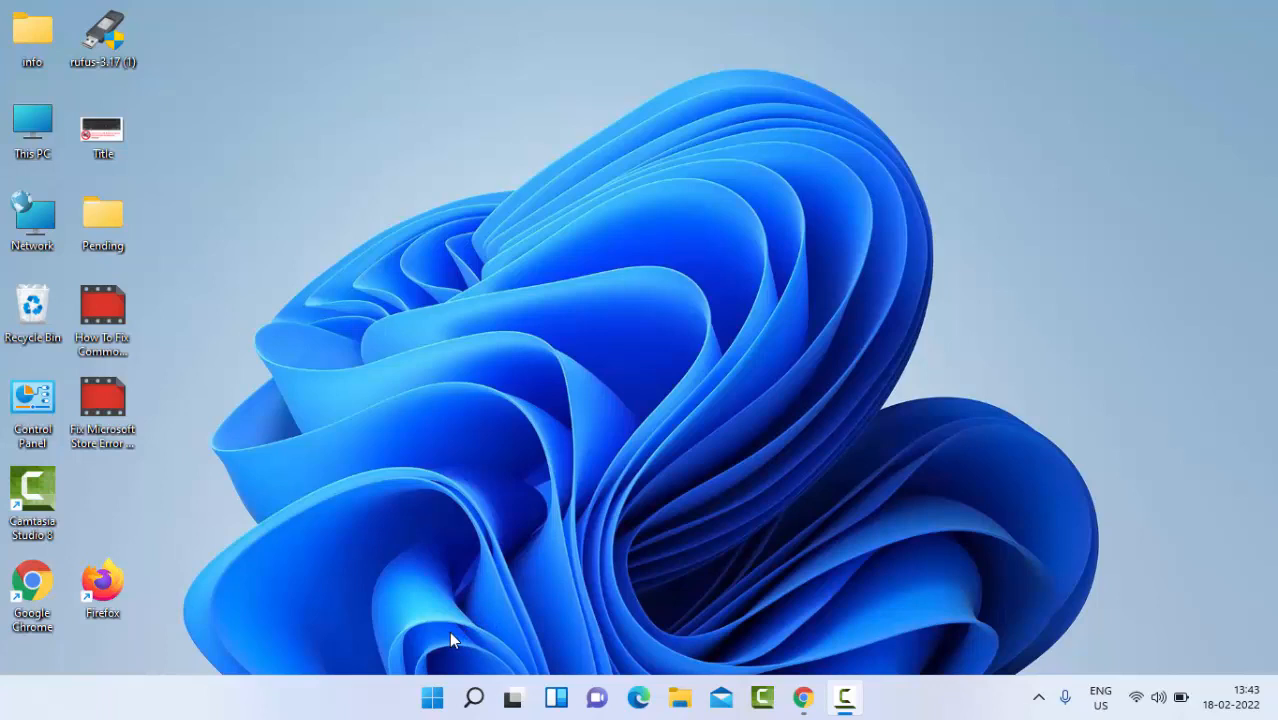
Search 'device m' from Start and launch Device Manager
click(432, 696)
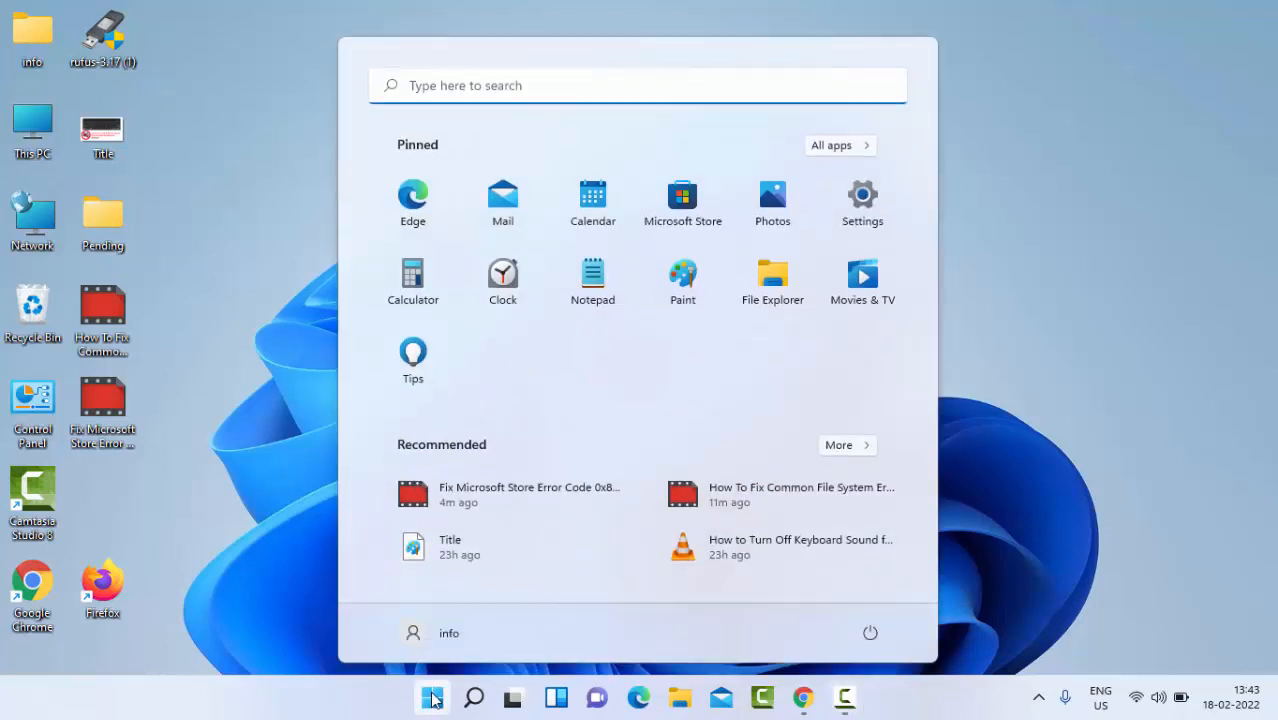
text(device m)
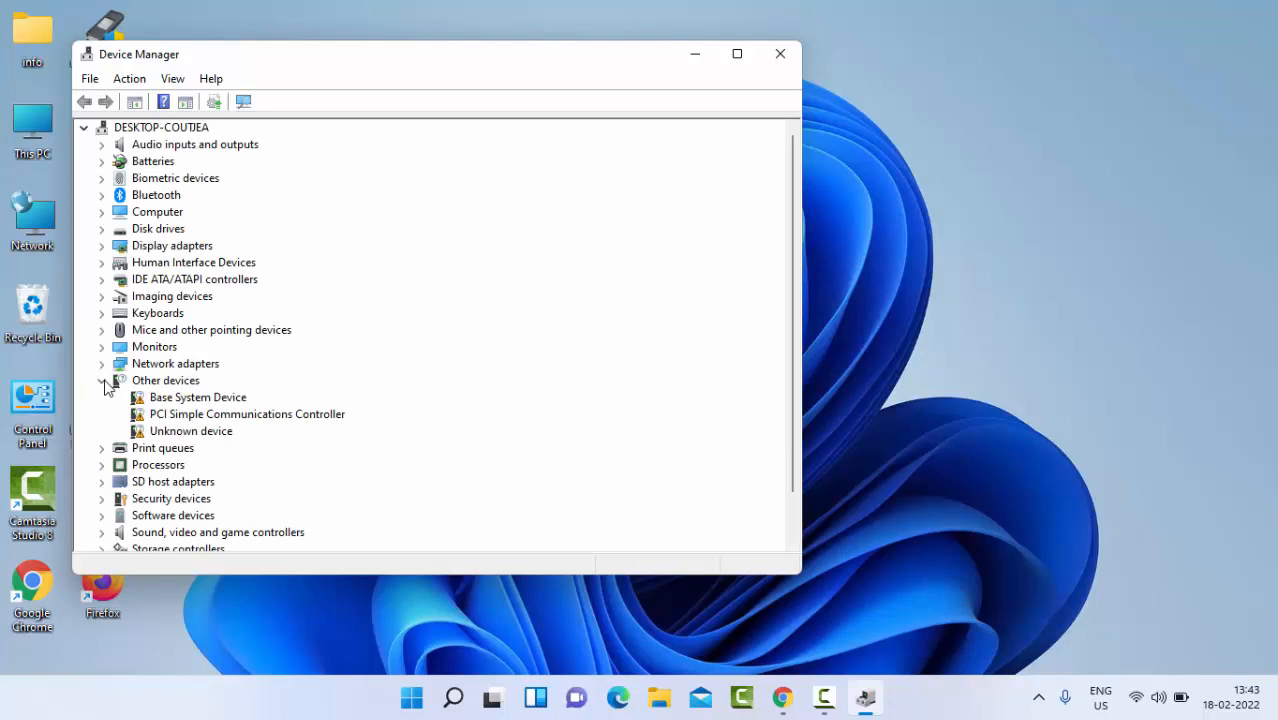
Collapse Other devices and expand Display adapters to show Intel(R) HD Graphics 4000
click(100, 380)
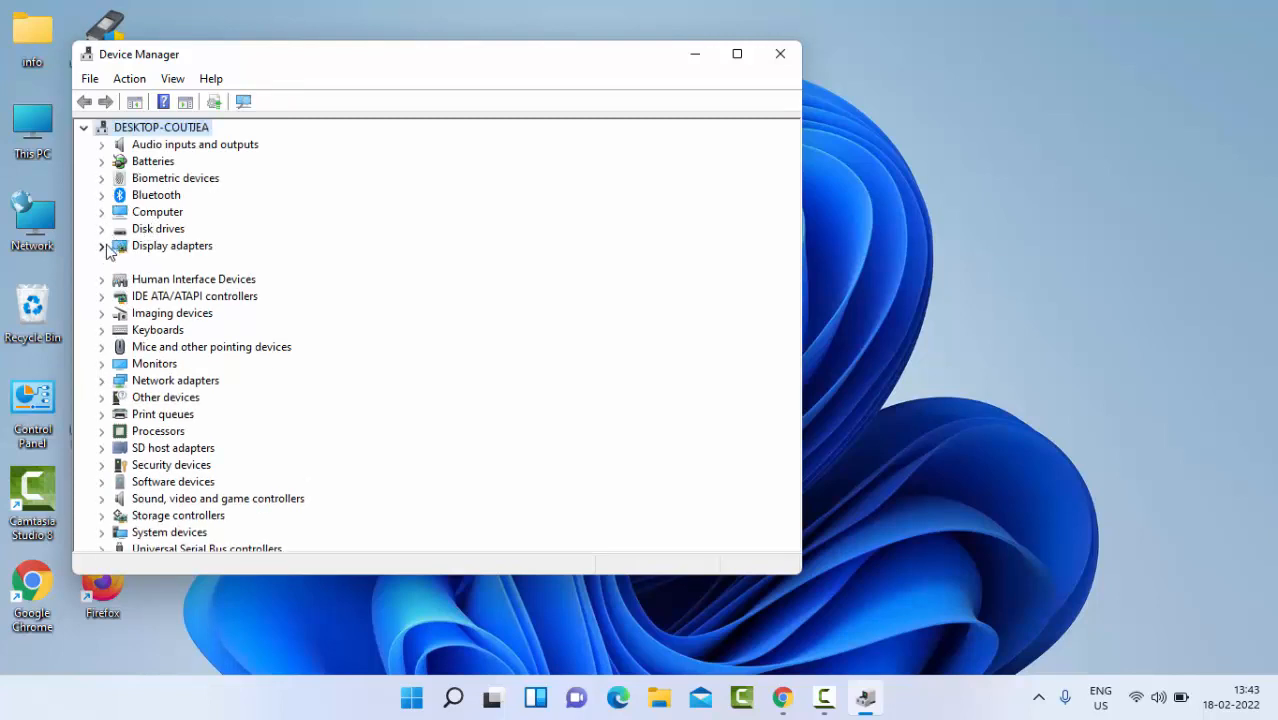
click(100, 244)
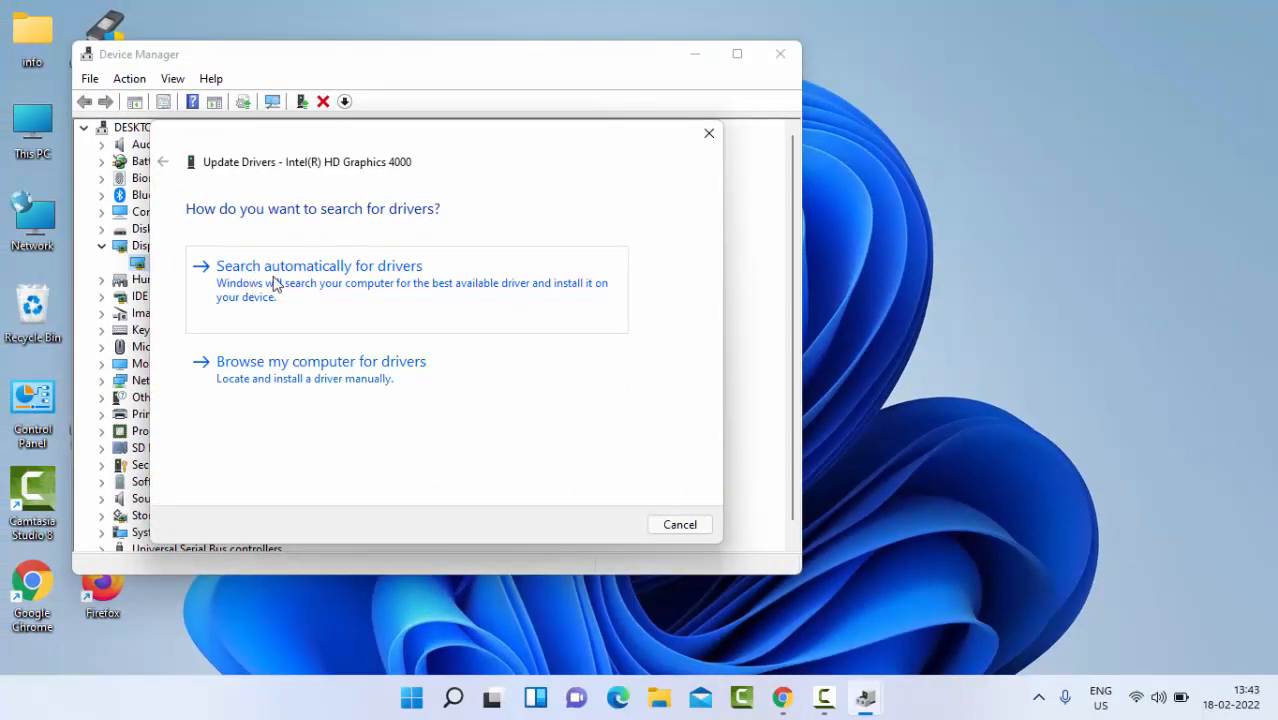
mouse_move(378, 288)
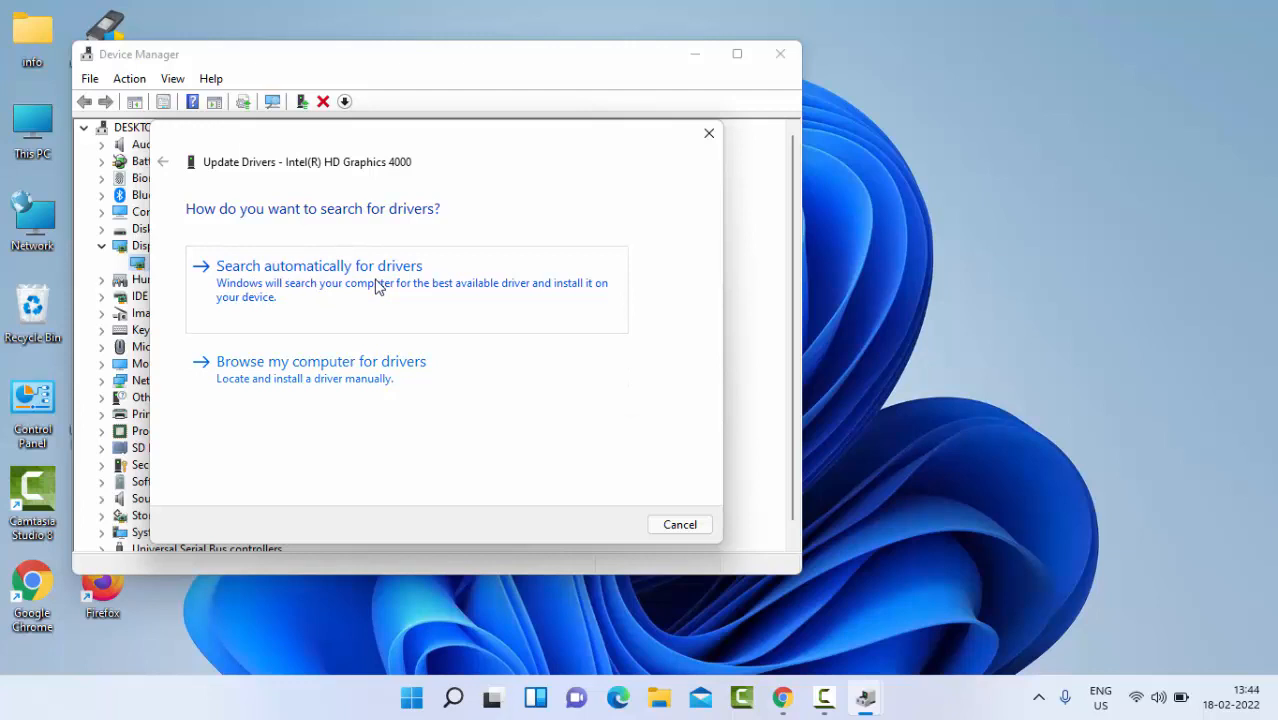
click(680, 524)
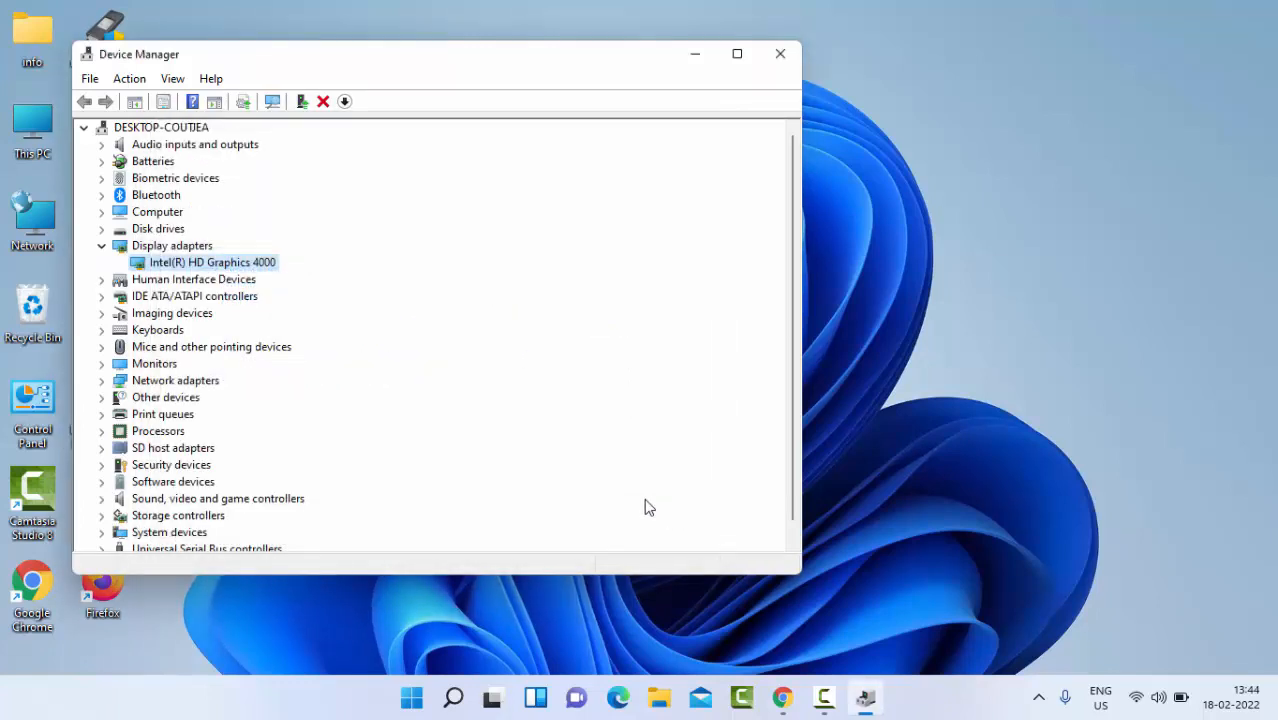
Update the Intel(R) HD Graphics 4000 driver by browsing this computer and choosing a compatible driver
right_click(212, 262)
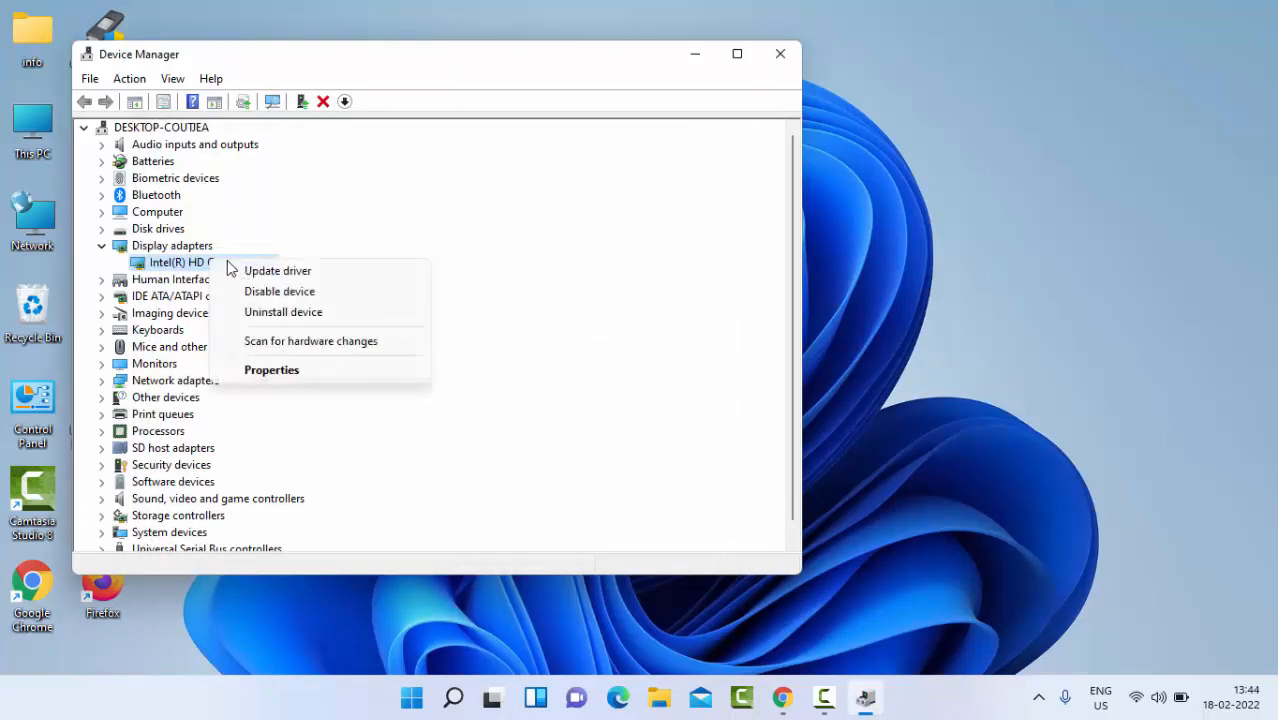
click(276, 270)
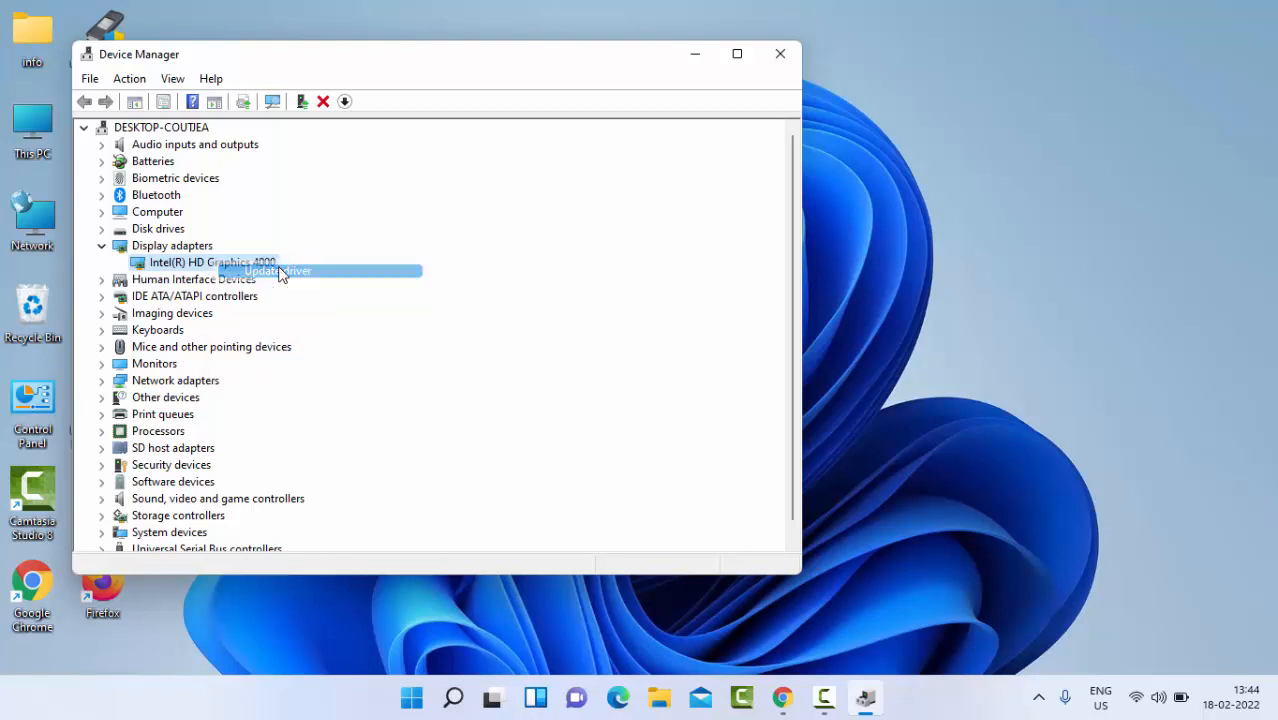
click(278, 272)
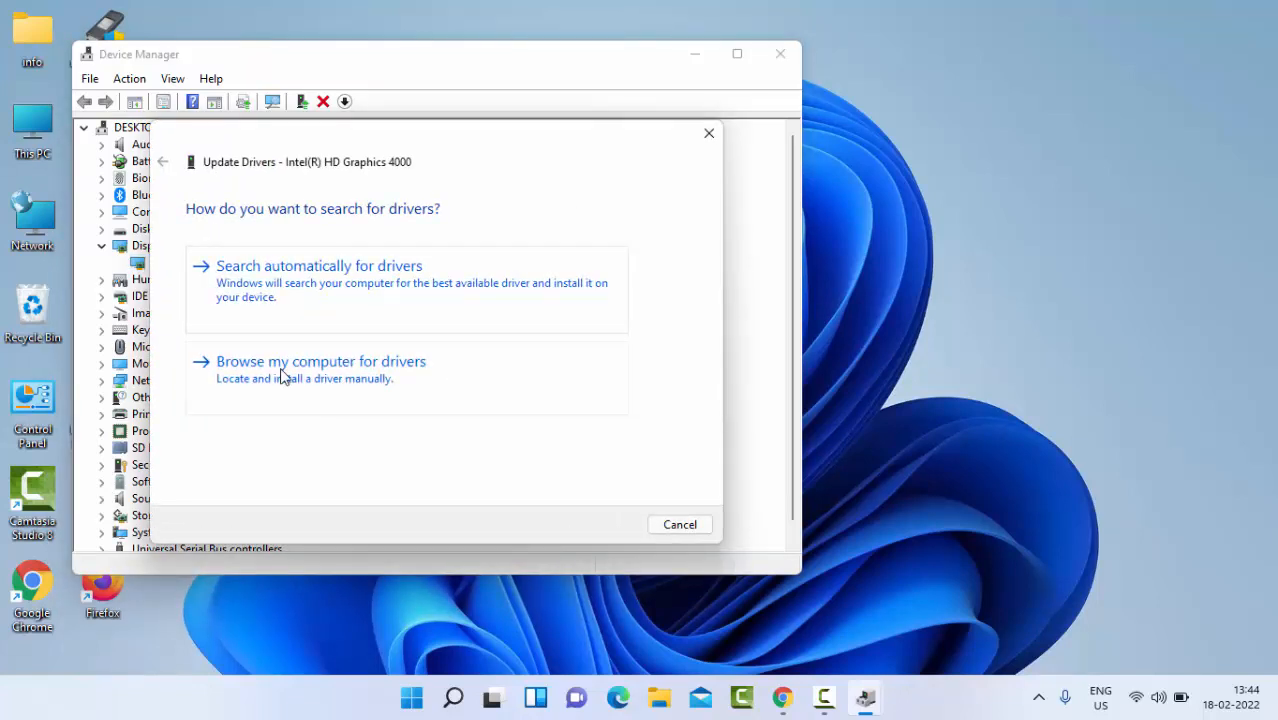
click(320, 360)
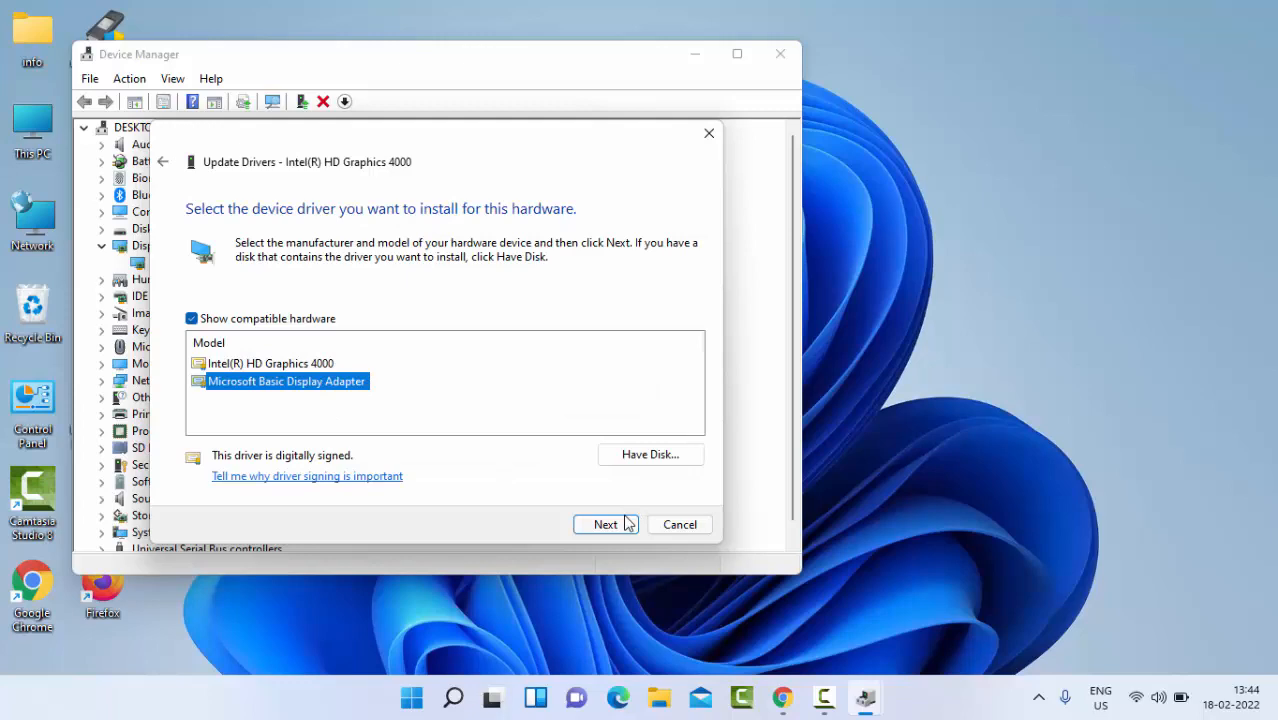
click(678, 524)
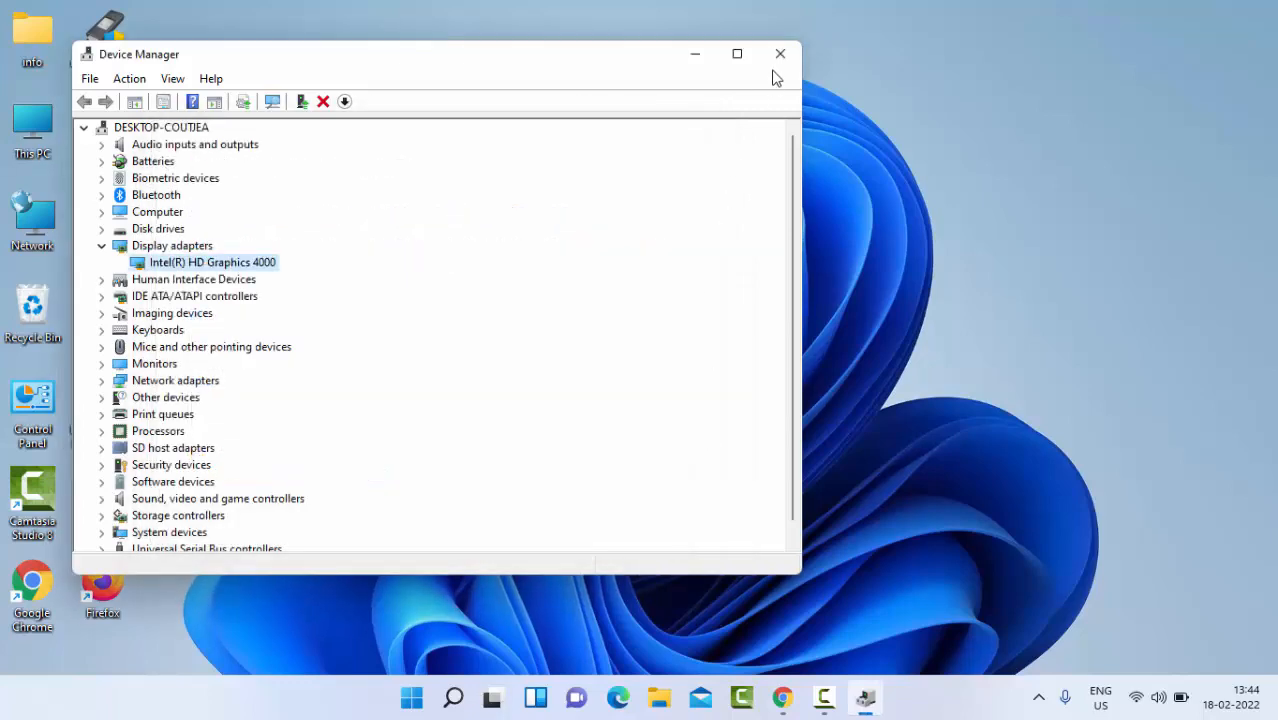
Close Device Manager and launch Settings from the Start button's system-tools menu
click(776, 54)
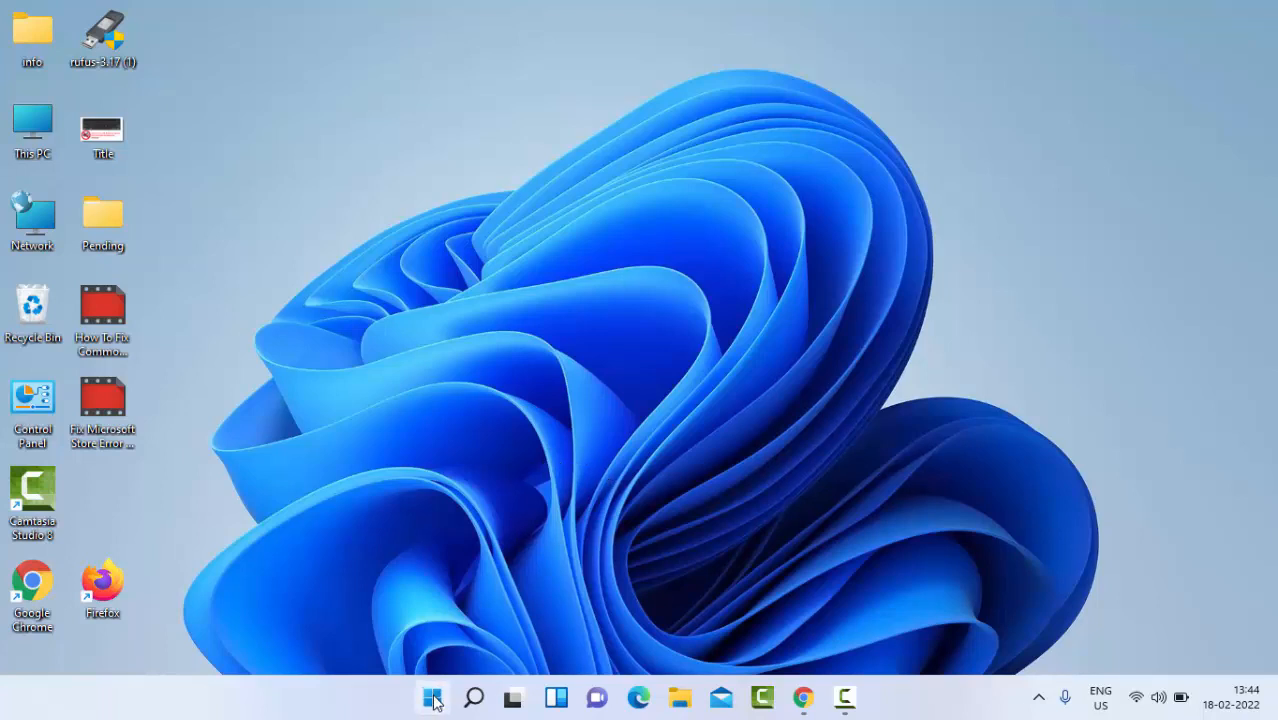
right_click(432, 696)
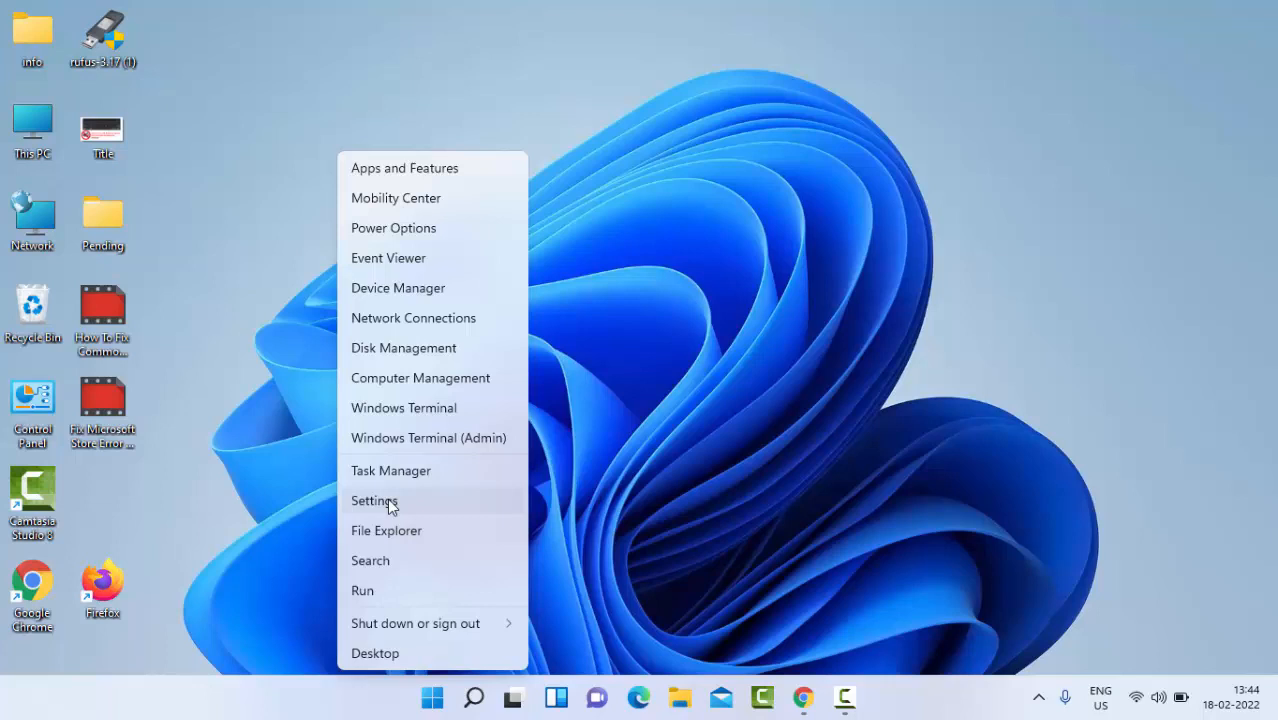
click(372, 500)
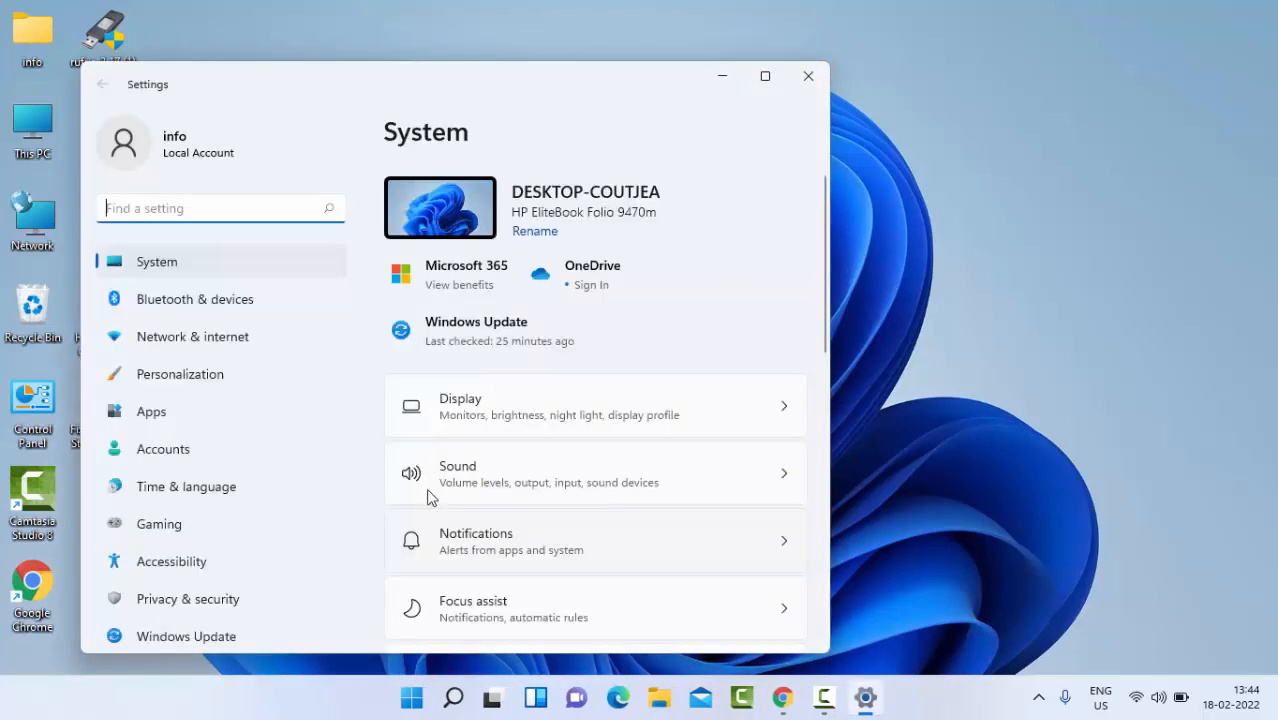
mouse_move(206, 636)
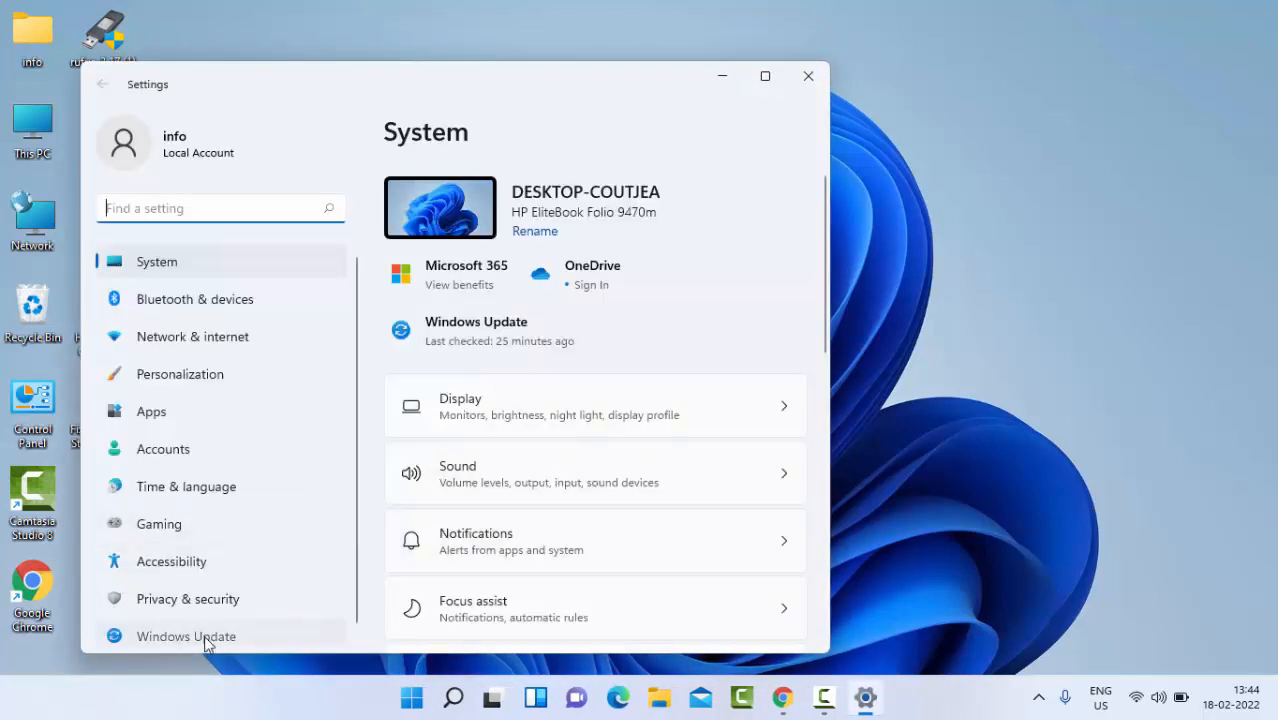
Show the Windows Update page with pending updates, then close Settings
click(186, 636)
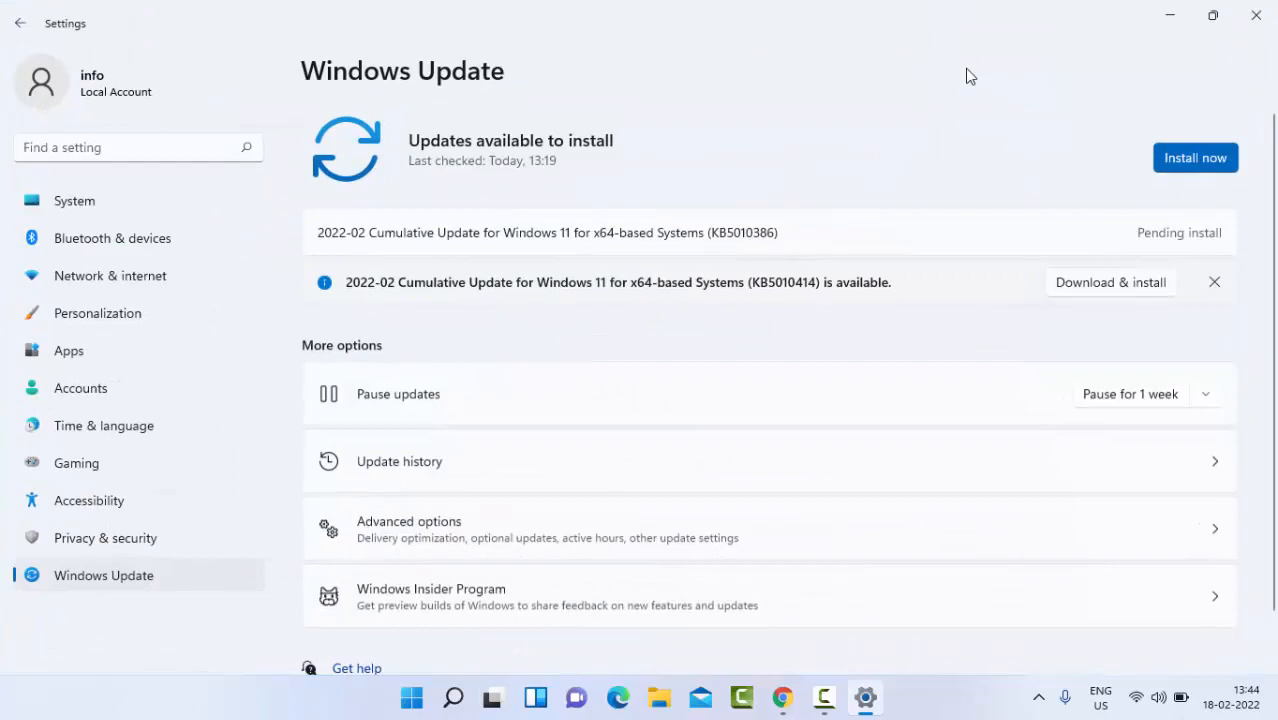
click(1252, 16)
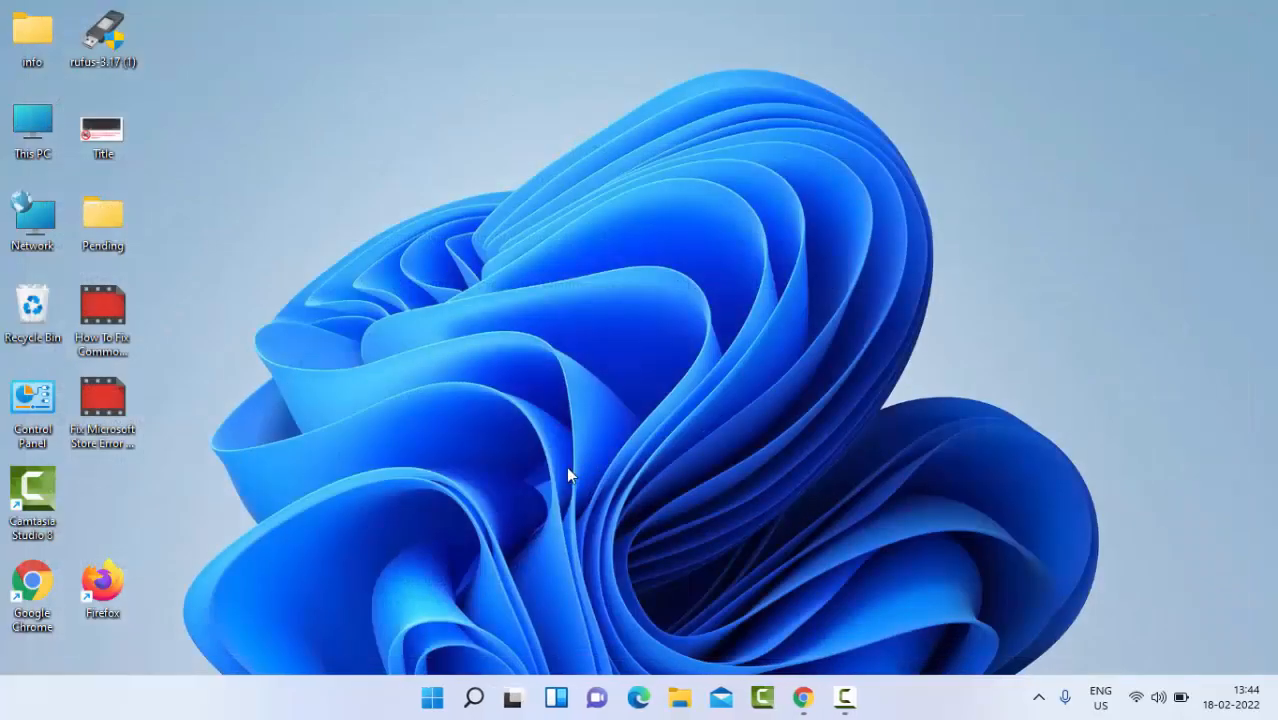